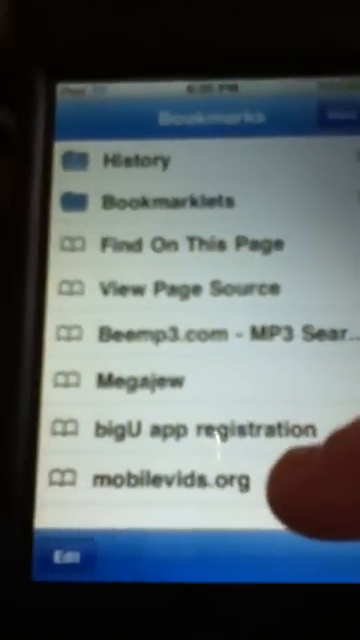
Step: Load mobilevids.org from Bookmarks, showing the alphabetical movie title list
{"action": "left_click", "coordinate": [176, 480]}
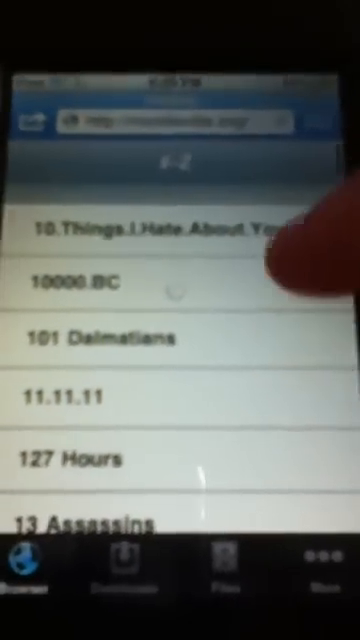